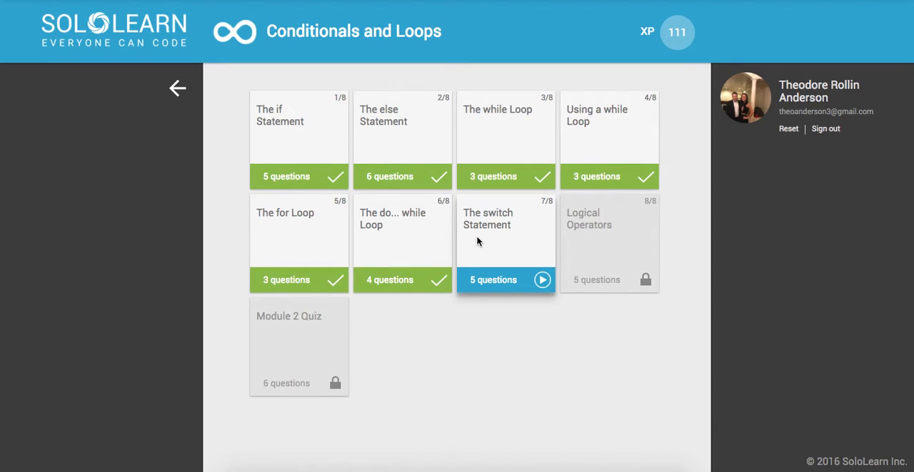
pyautogui.moveTo(524, 369)
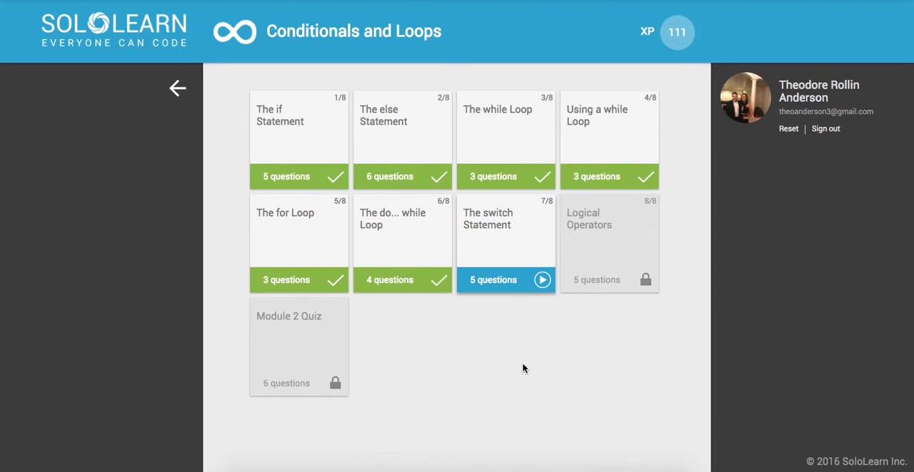
pyautogui.moveTo(513, 245)
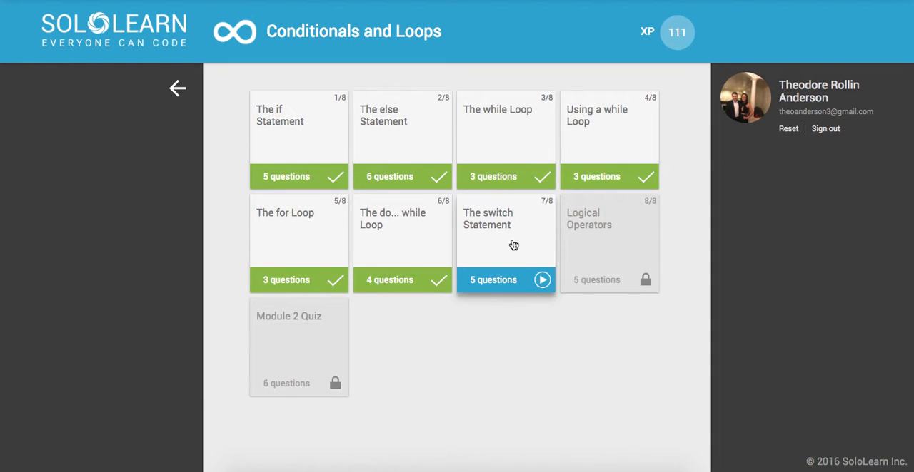
# Open 'The switch Statement' lesson and read its Multiple Conditions page
pyautogui.click(505, 243)
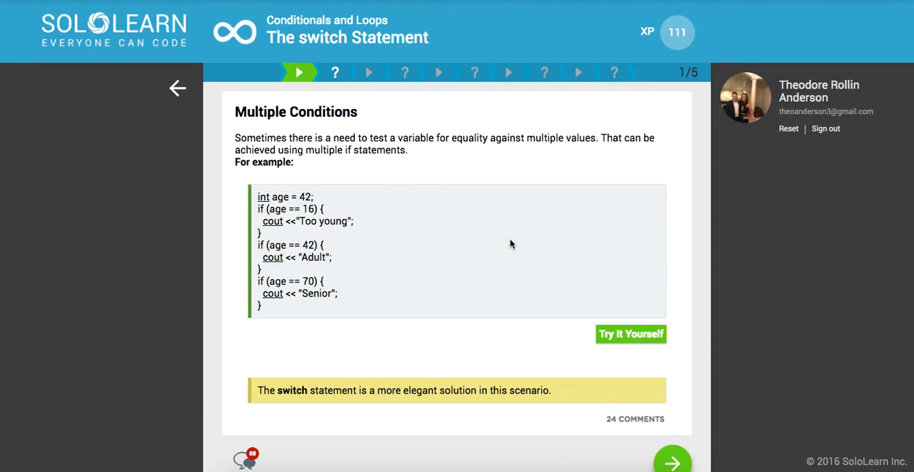
pyautogui.moveTo(330, 326)
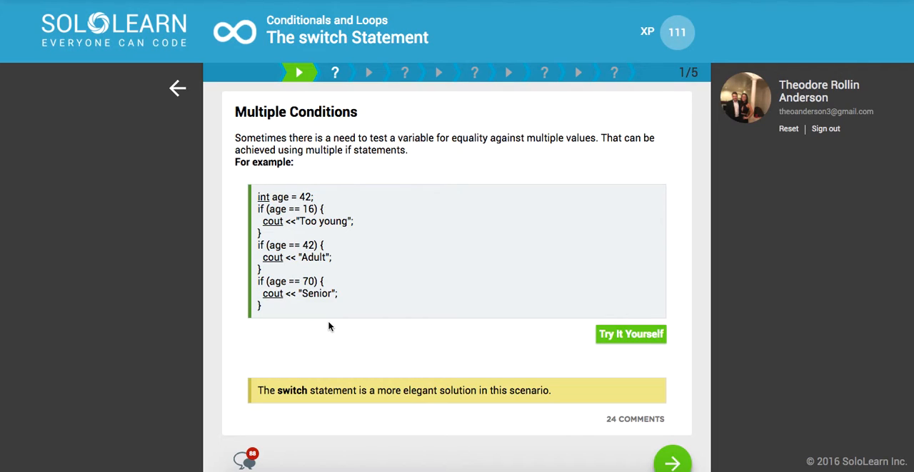
pyautogui.moveTo(323, 417)
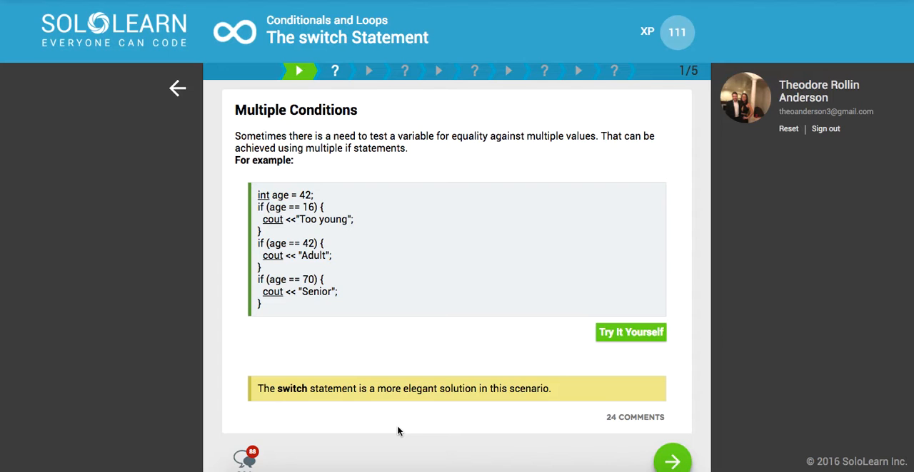
pyautogui.scroll(-3)
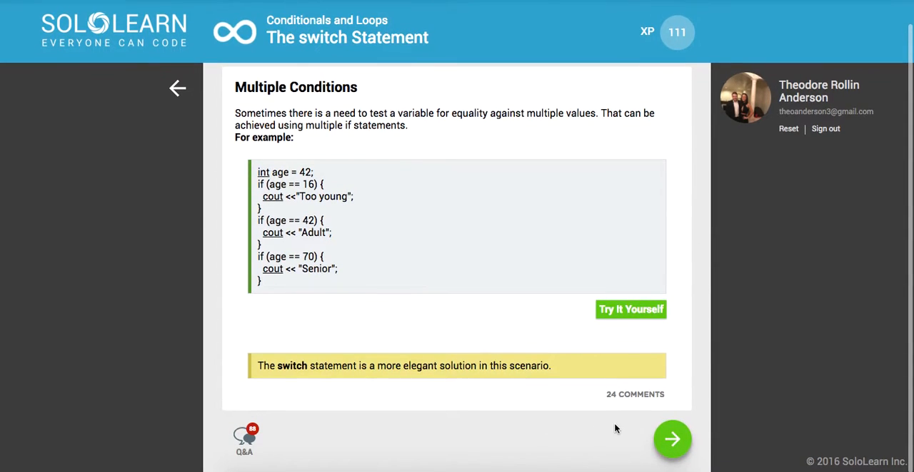
# Fill the first quiz's blanks with == and 18 and submit for checking
pyautogui.click(672, 439)
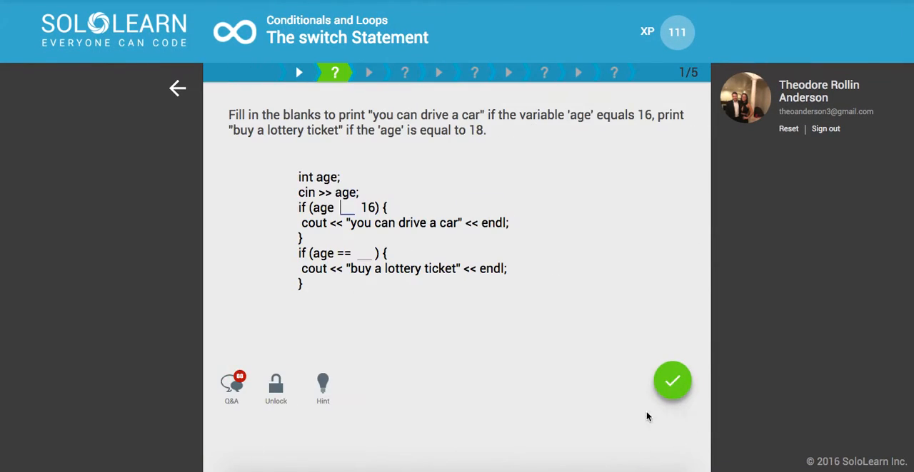
pyautogui.moveTo(399, 189)
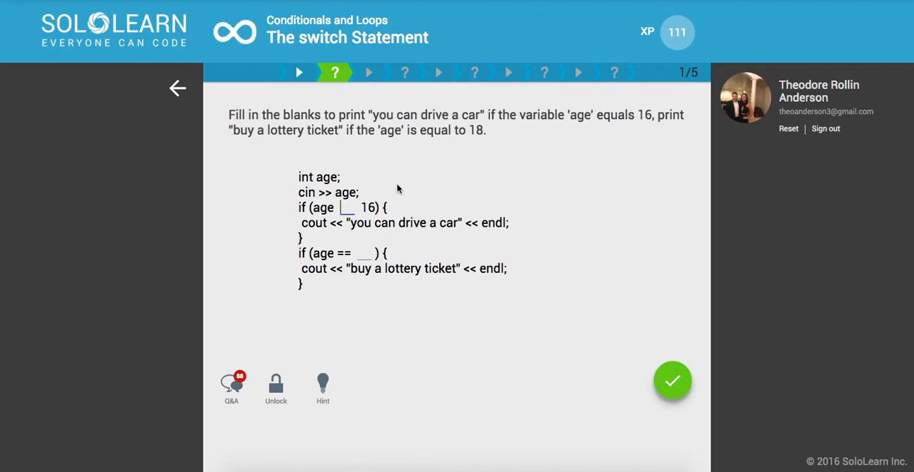
pyautogui.write('==')
pyautogui.click(365, 254)
pyautogui.write('18')
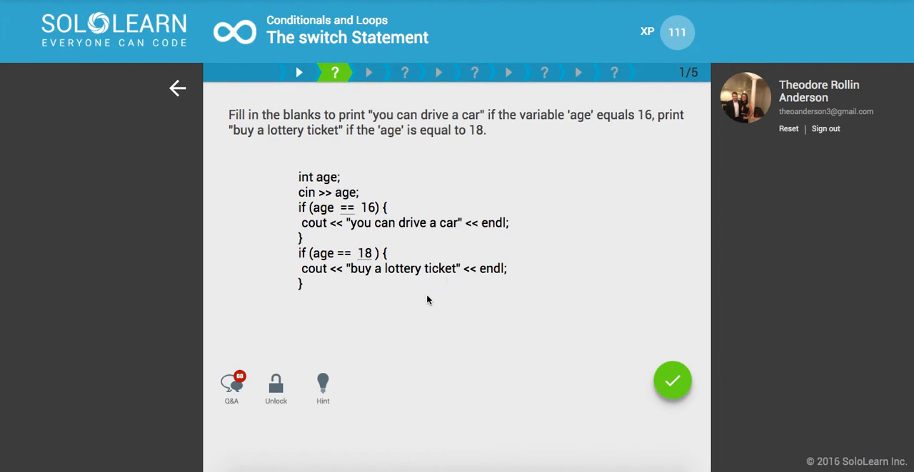
pyautogui.moveTo(599, 340)
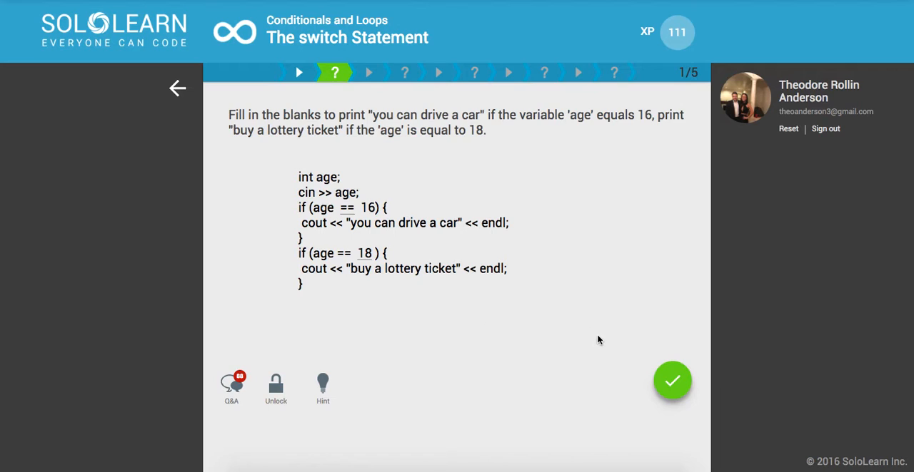
pyautogui.click(672, 380)
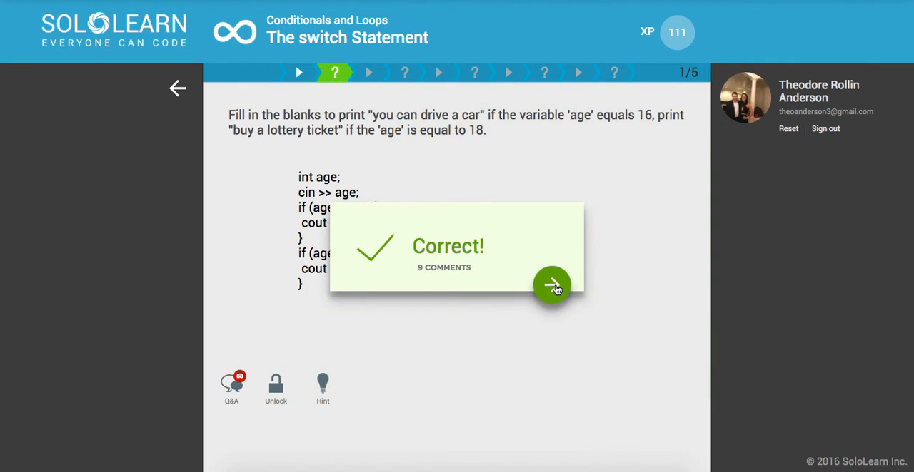
# Continue past the Correct! popup and read the switch syntax page on cases and break
pyautogui.click(551, 285)
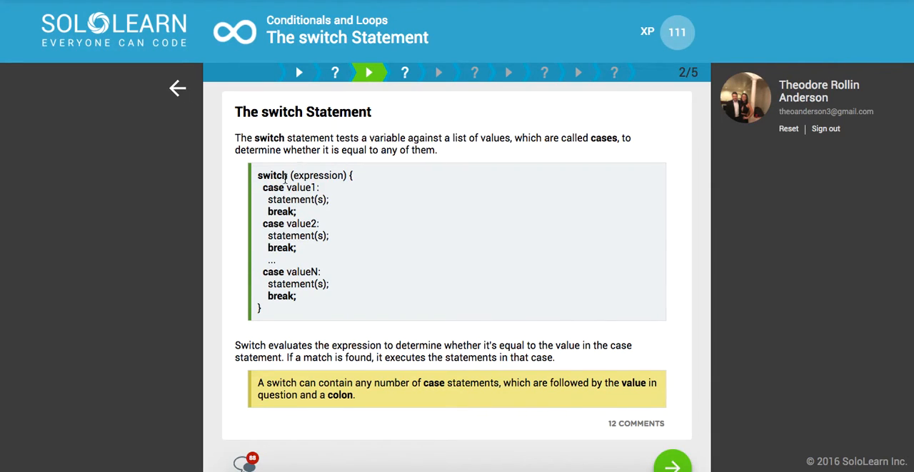
pyautogui.doubleClick(317, 176)
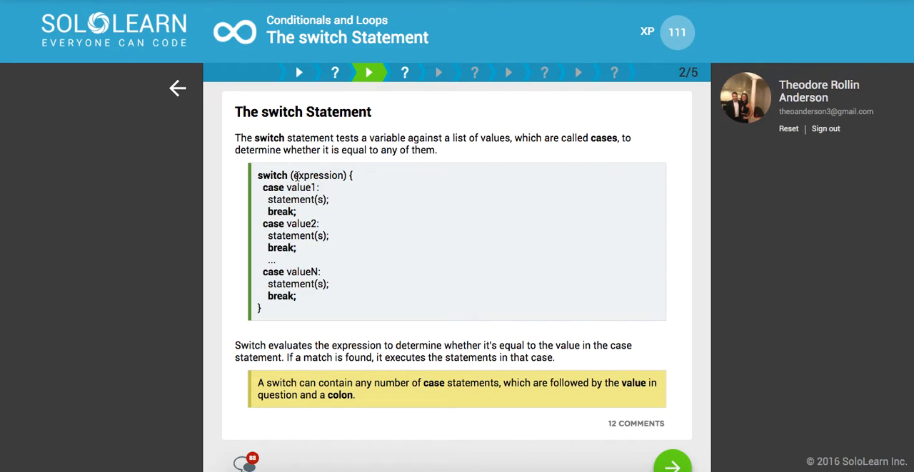
pyautogui.doubleClick(317, 175)
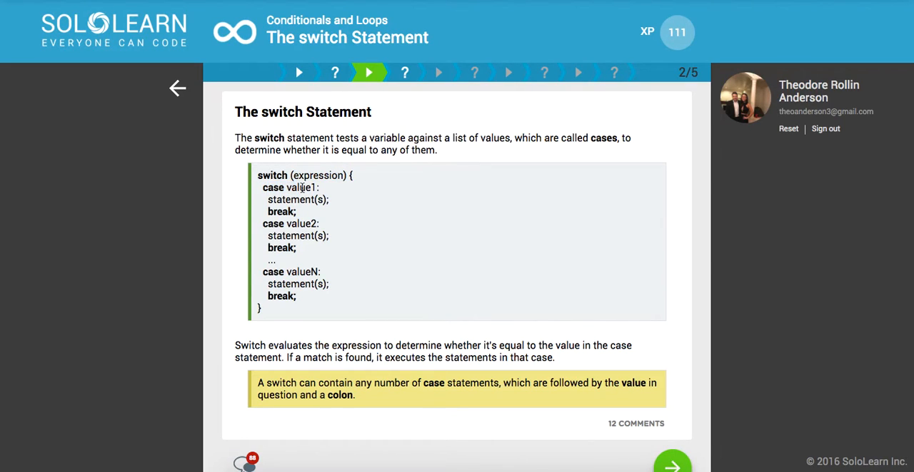
pyautogui.moveTo(304, 317)
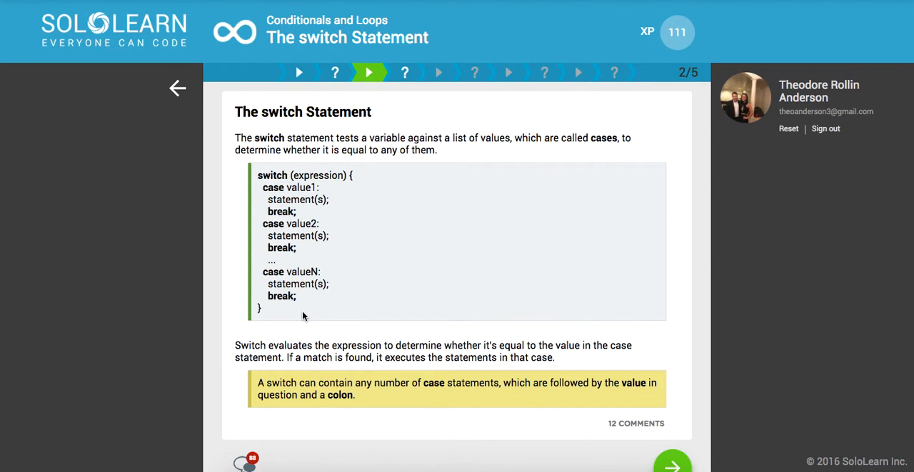
pyautogui.moveTo(345, 299)
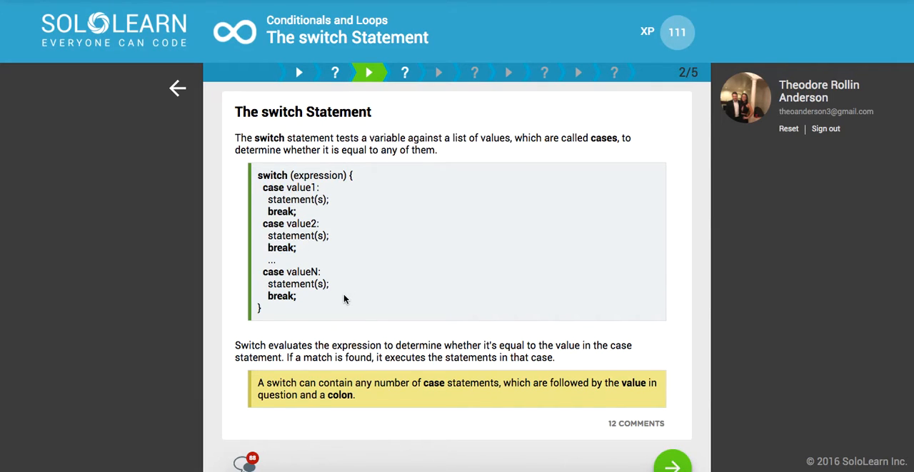
pyautogui.moveTo(271, 236)
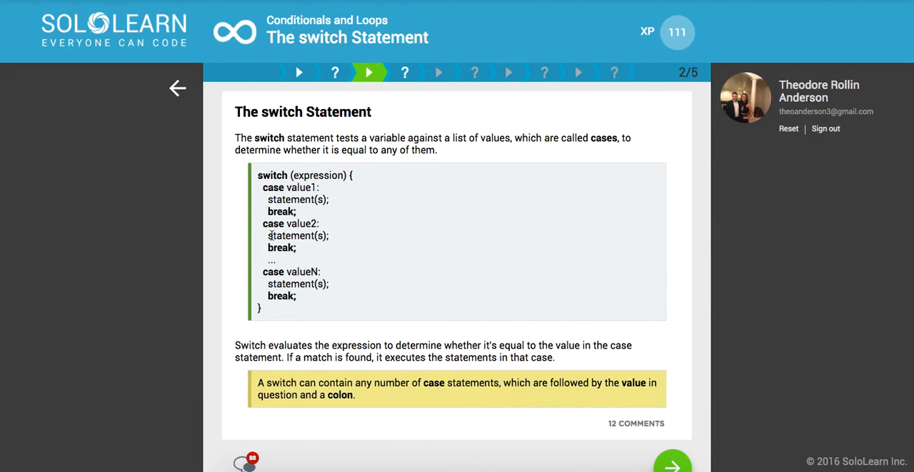
pyautogui.moveTo(330, 237)
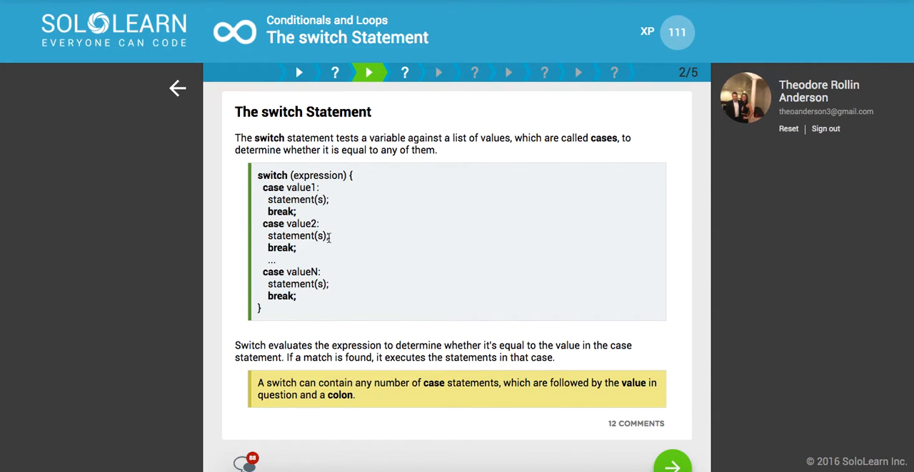
pyautogui.moveTo(264, 207)
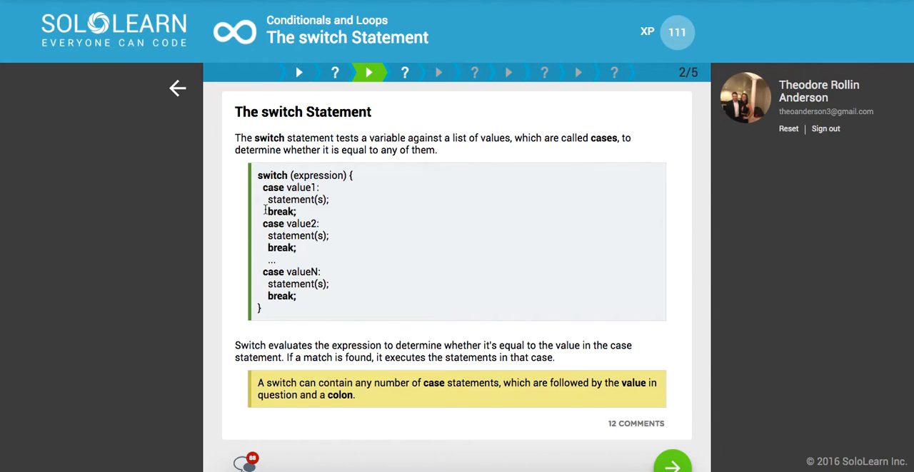
pyautogui.moveTo(245, 232)
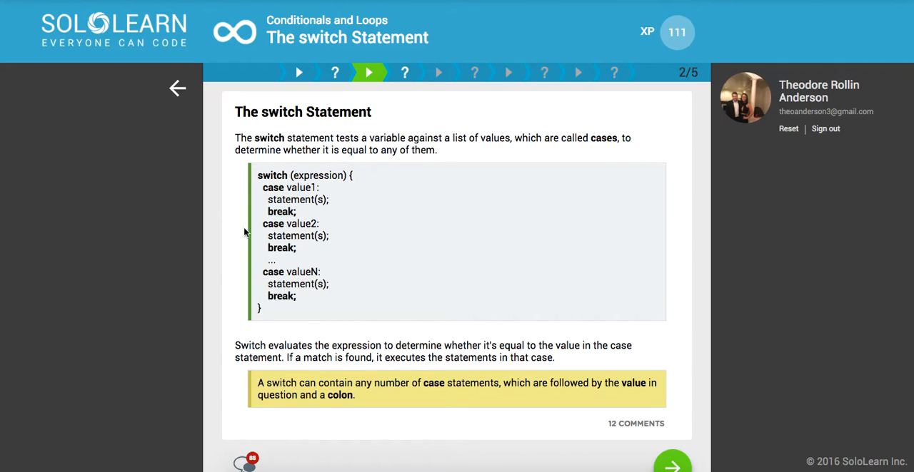
pyautogui.moveTo(281, 261)
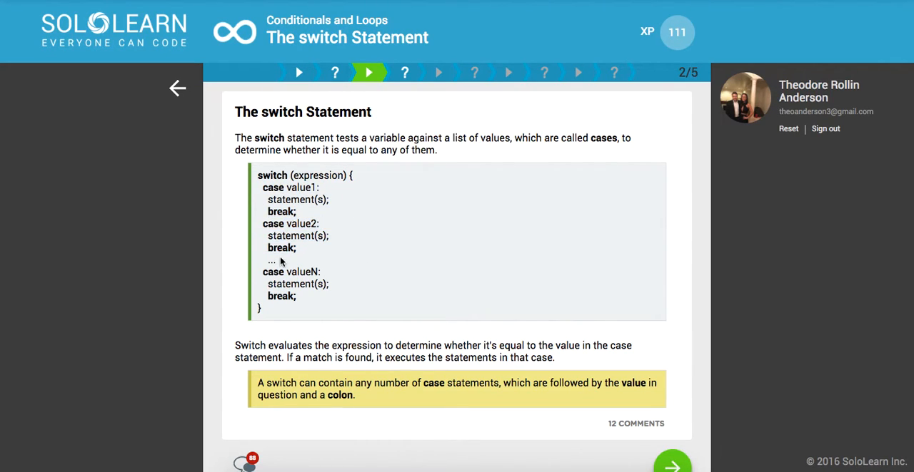
pyautogui.moveTo(298, 313)
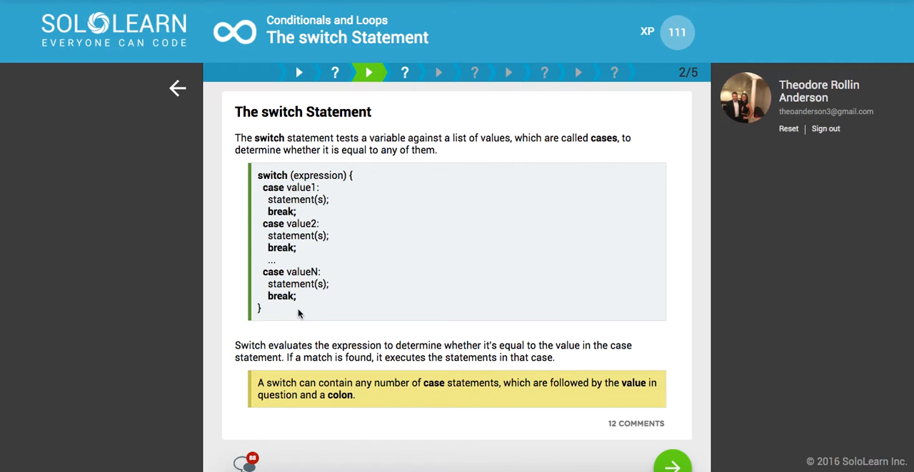
pyautogui.scroll(-3)
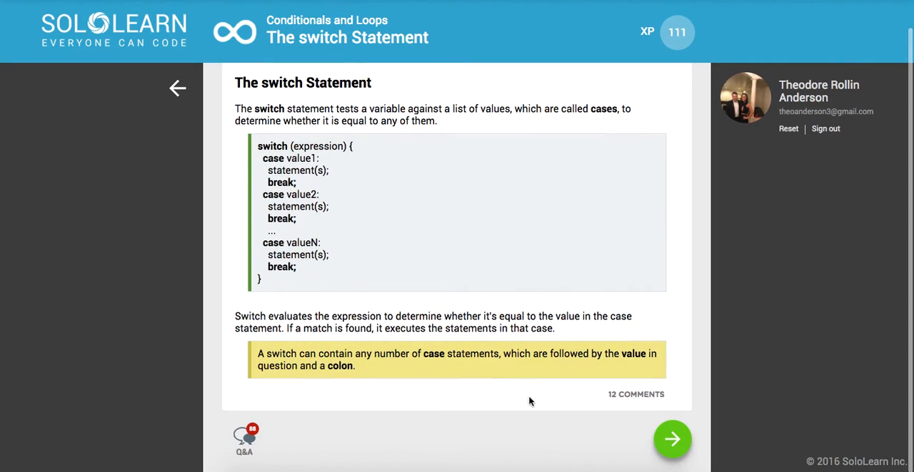
# Answer the syntax question with 'switch (test) { }' and submit it
pyautogui.click(674, 440)
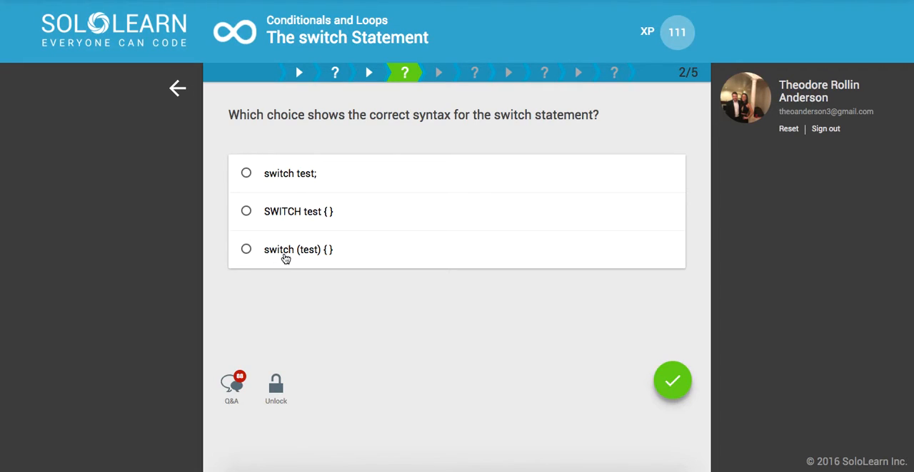
pyautogui.moveTo(318, 258)
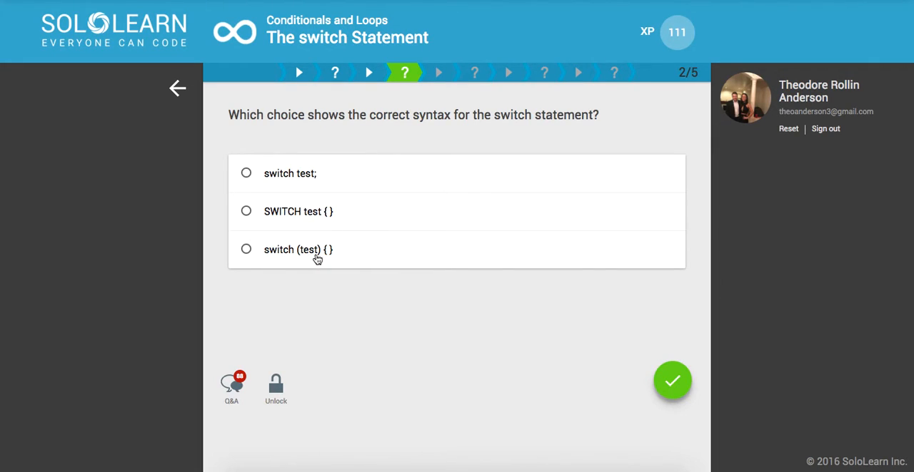
pyautogui.click(246, 249)
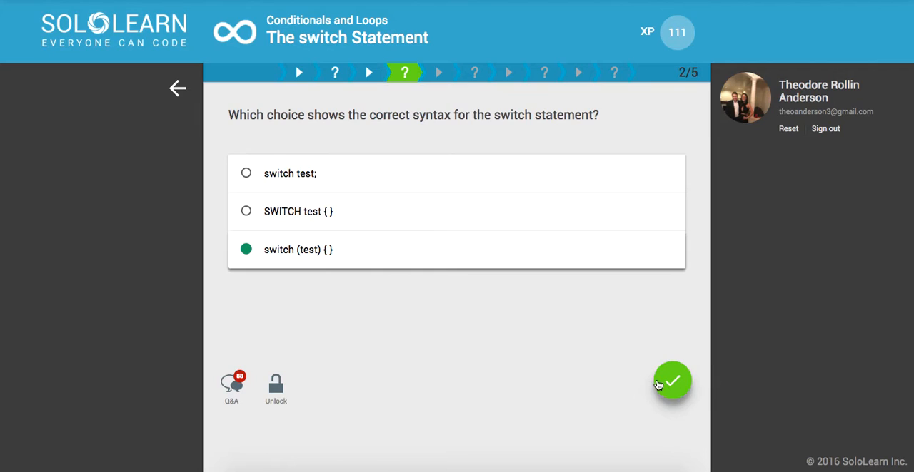
pyautogui.click(671, 381)
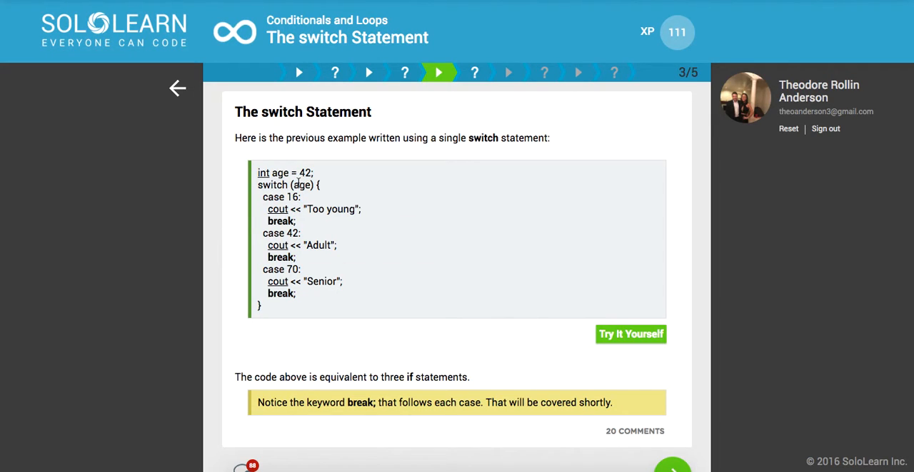
# Read the age switch example with case 16 and break, then reach its fill-in exercise
pyautogui.doubleClick(302, 185)
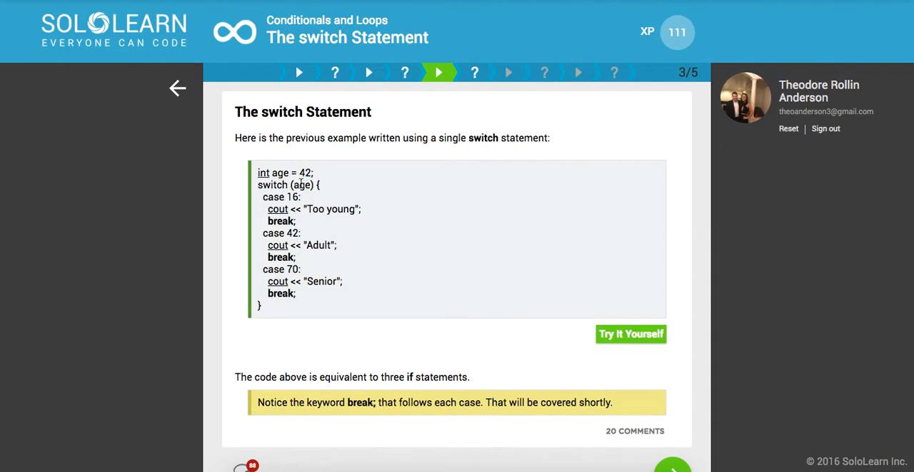
pyautogui.doubleClick(290, 185)
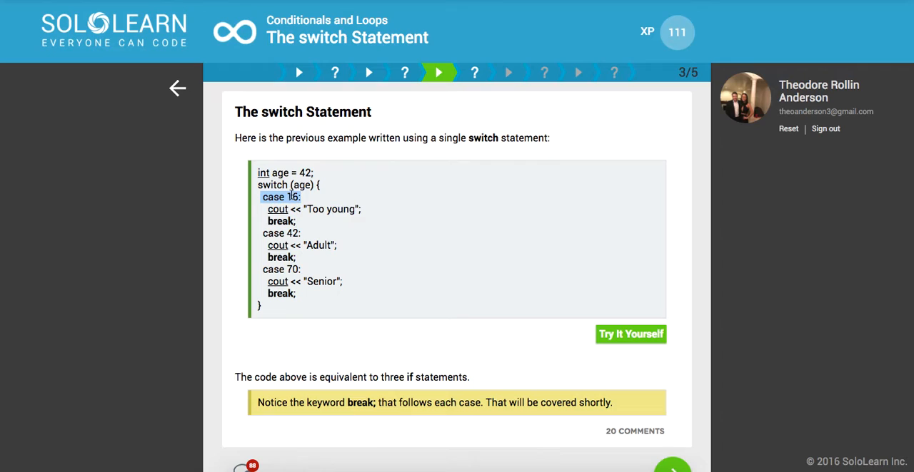
pyautogui.moveTo(277, 210)
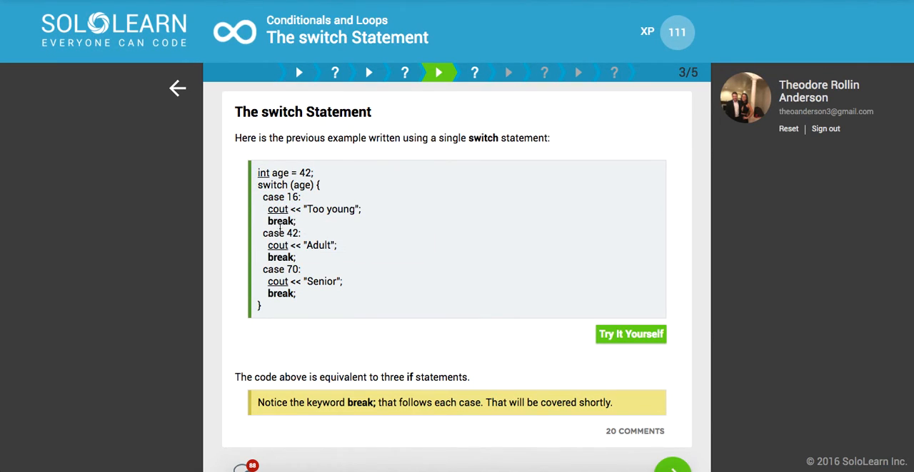
pyautogui.moveTo(312, 266)
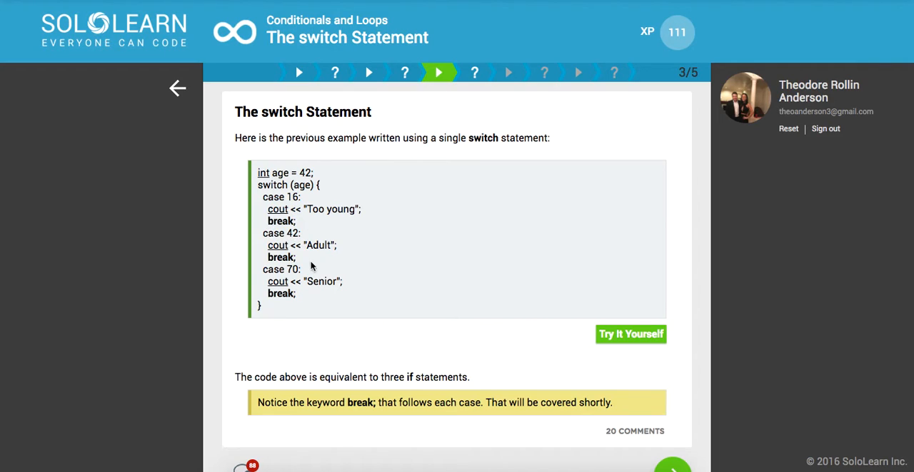
pyautogui.moveTo(296, 289)
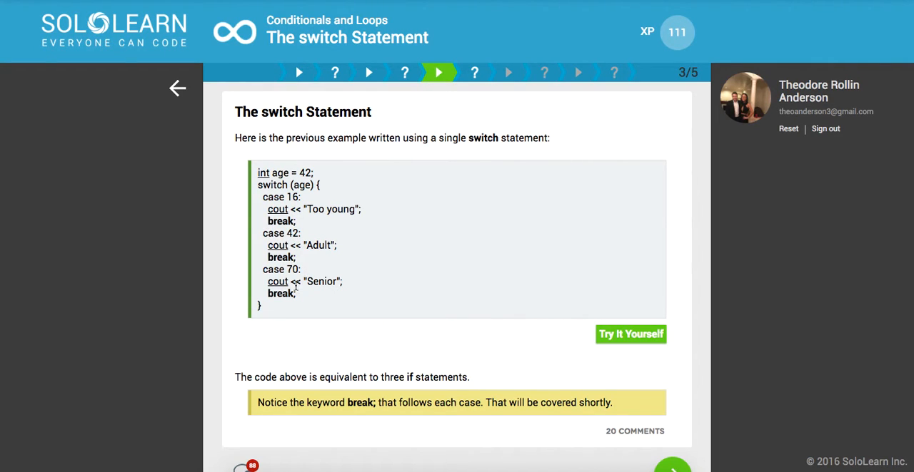
pyautogui.scroll(-3)
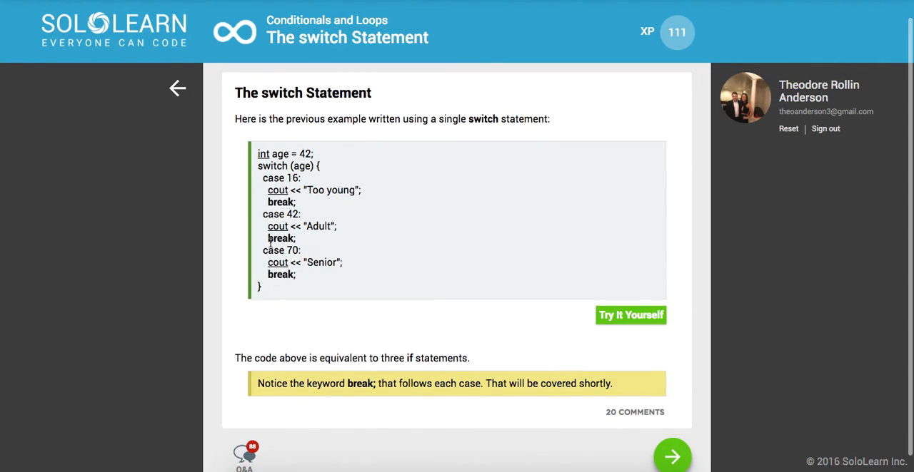
pyautogui.doubleClick(279, 237)
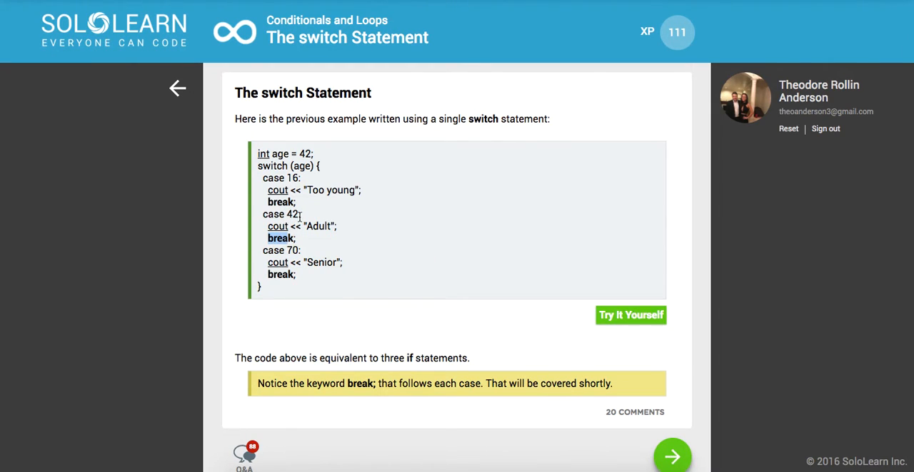
pyautogui.moveTo(278, 275)
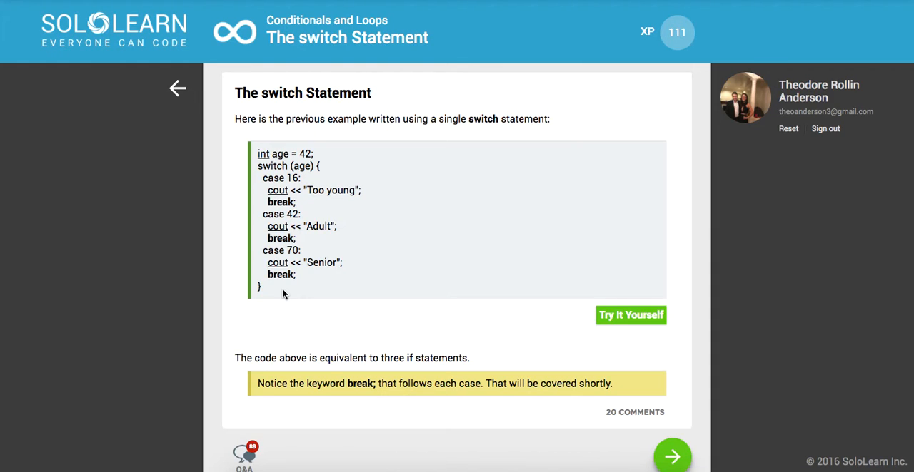
pyautogui.click(686, 454)
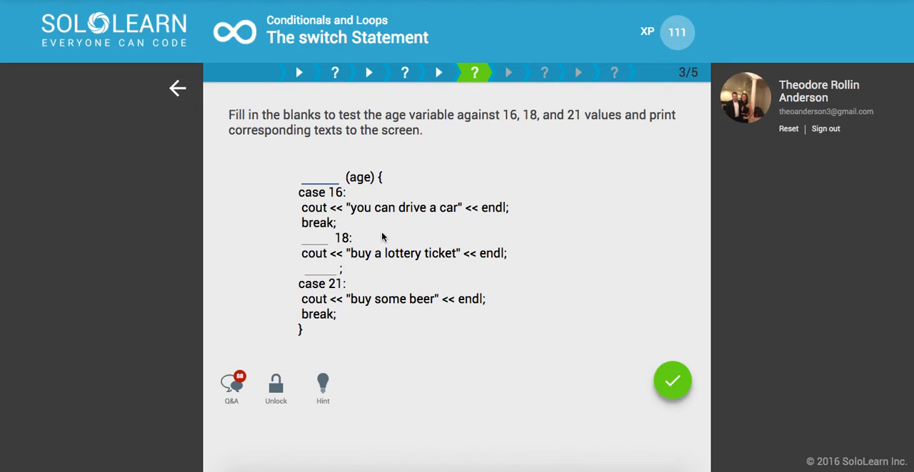
# Fill the age switch blanks with switch, case and break, then submit
pyautogui.write('switch')
pyautogui.click(316, 238)
pyautogui.write('case')
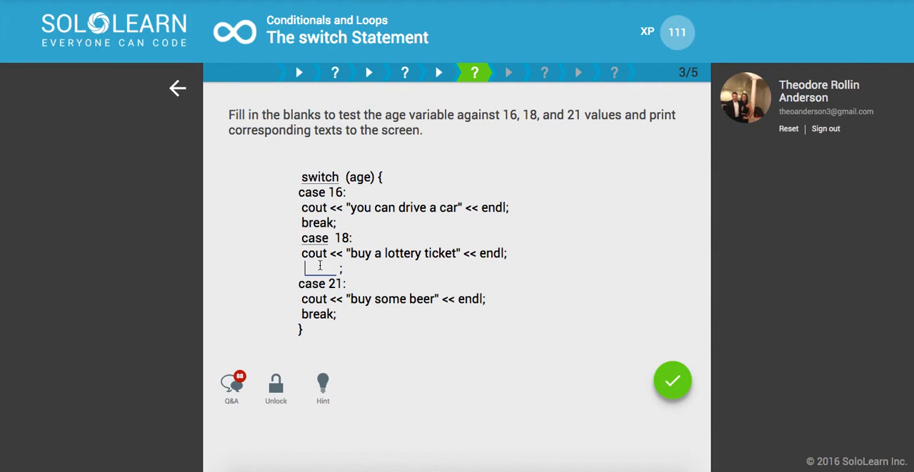
pyautogui.write('brea')
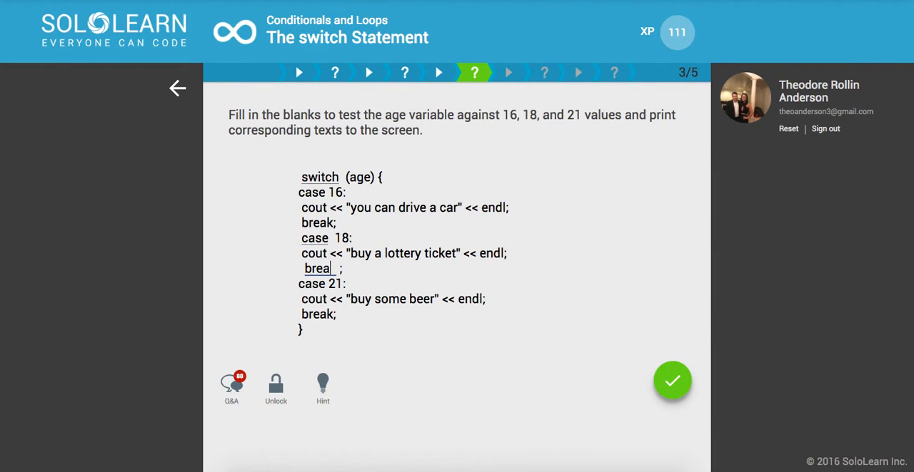
pyautogui.write('k')
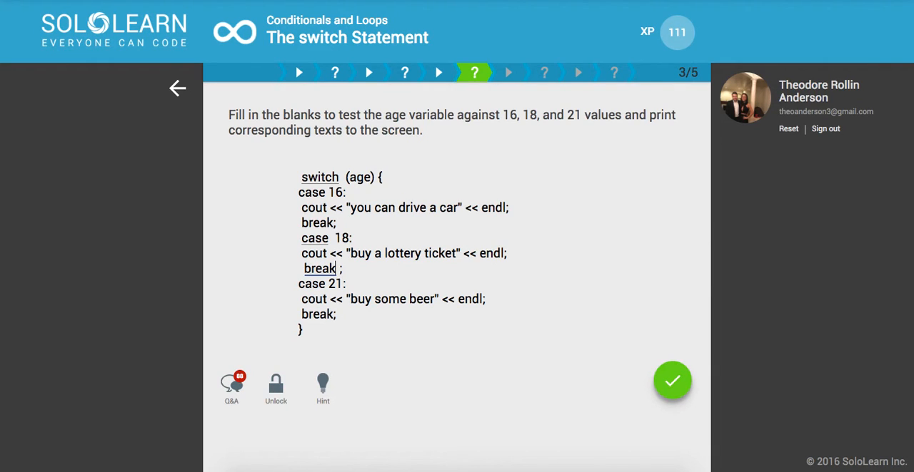
pyautogui.moveTo(686, 402)
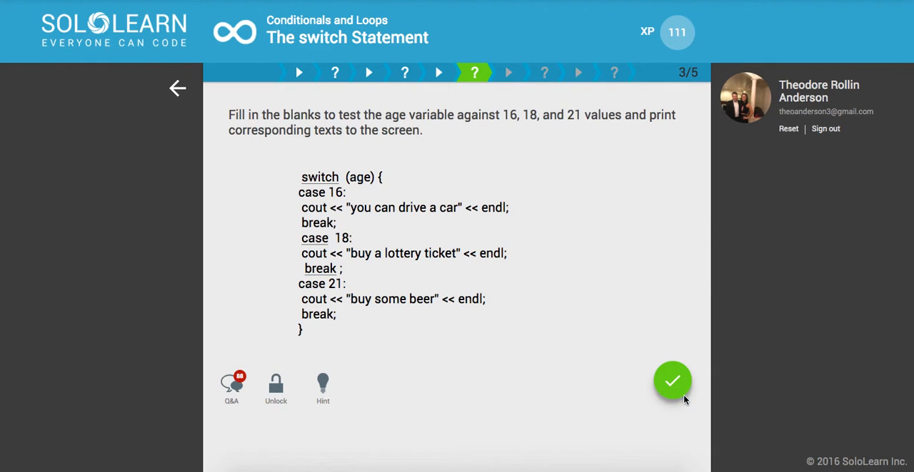
pyautogui.click(672, 380)
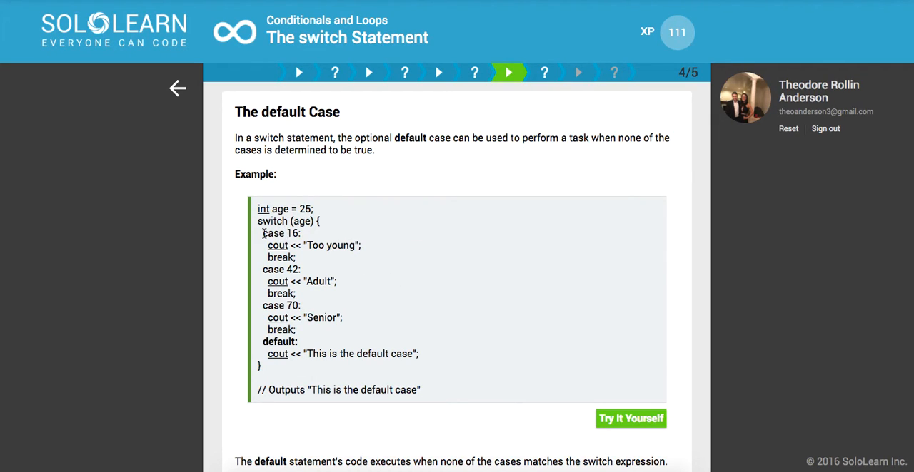
# Read the default case example page and continue to its fill-in exercise
pyautogui.doubleClick(280, 270)
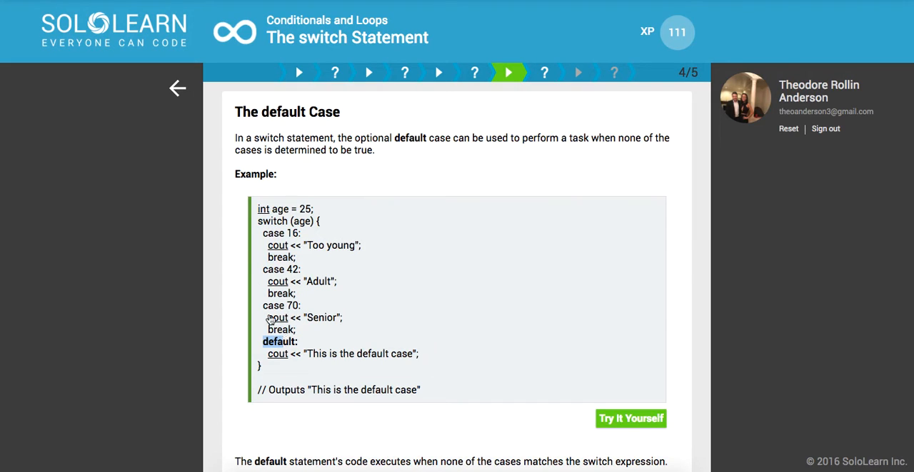
pyautogui.moveTo(314, 326)
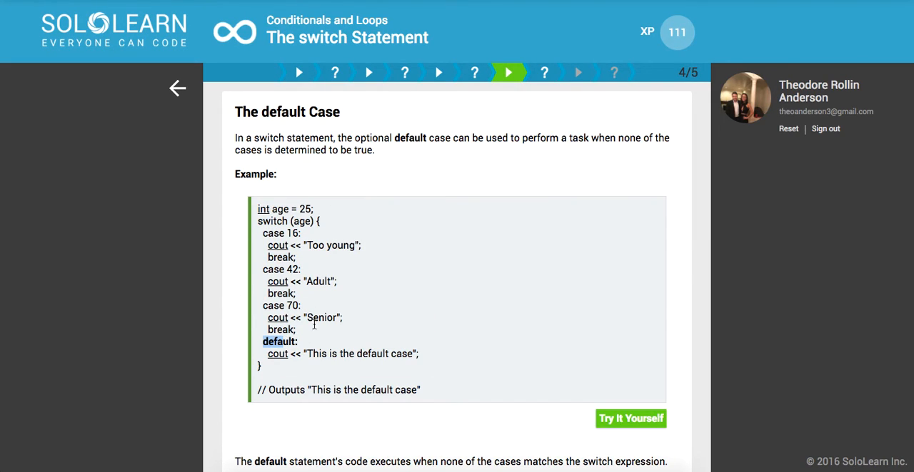
pyautogui.moveTo(295, 368)
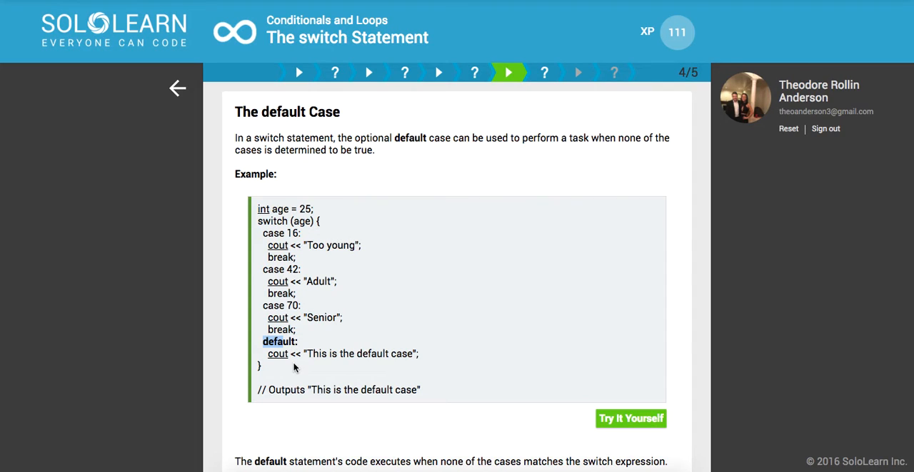
pyautogui.moveTo(318, 360)
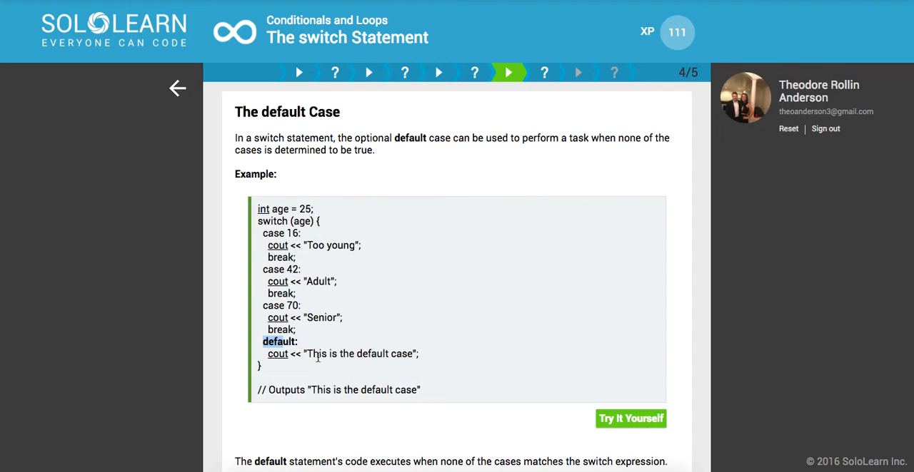
pyautogui.scroll(-3)
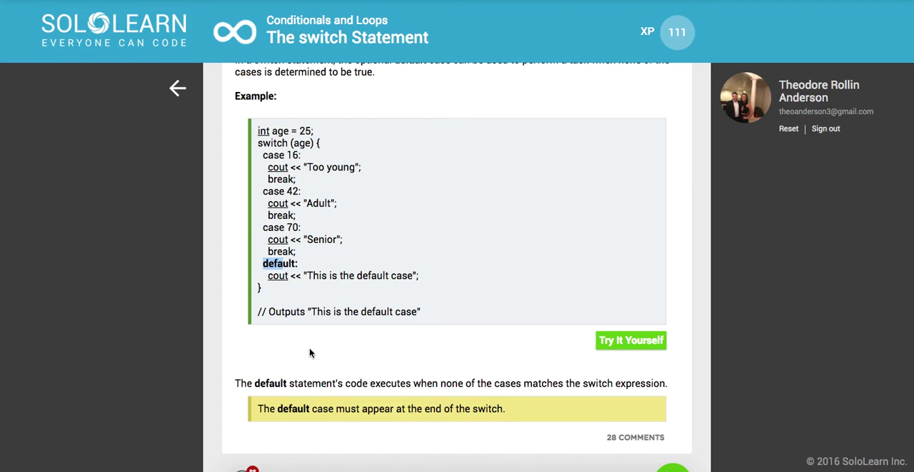
pyautogui.scroll(-3)
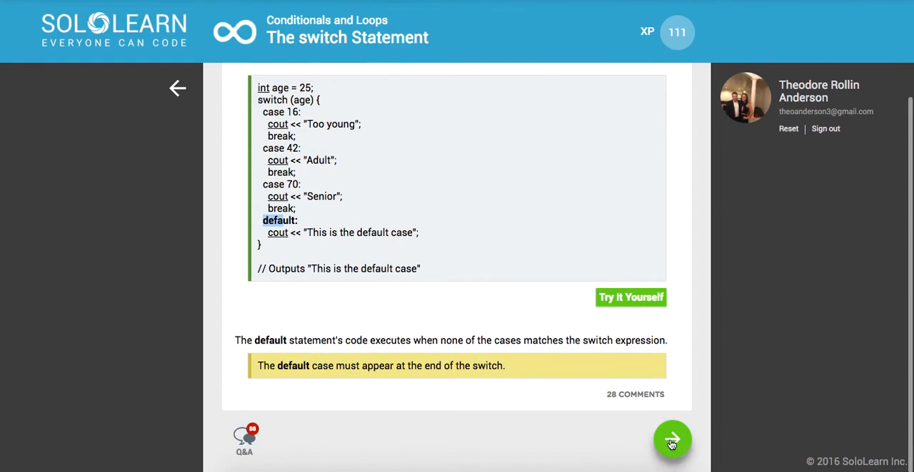
pyautogui.click(673, 440)
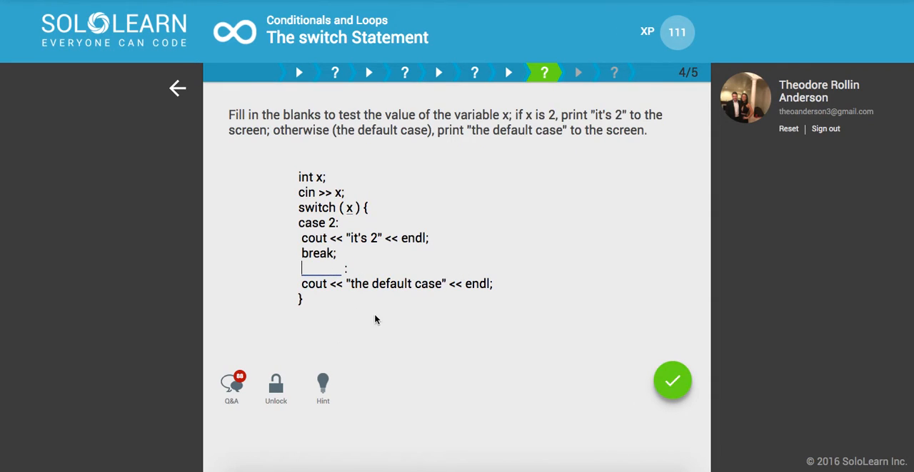
# Answer the blank with default, submit, and continue to the break statement page
pyautogui.write('default')
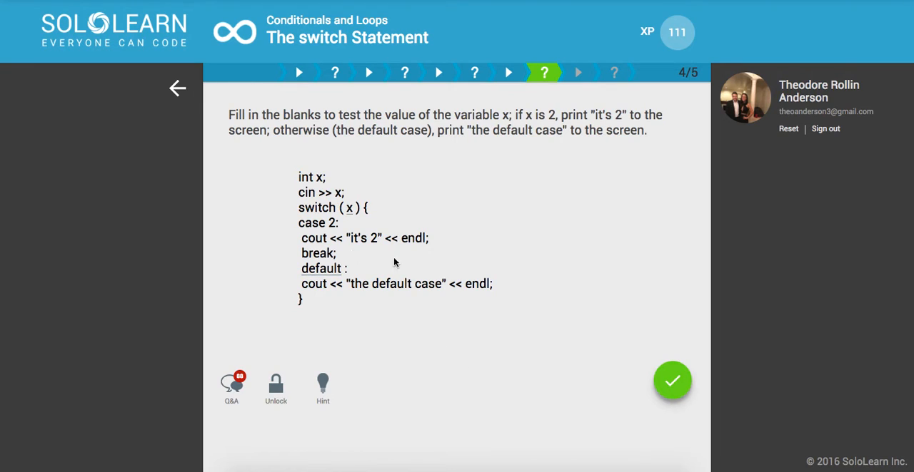
pyautogui.click(672, 381)
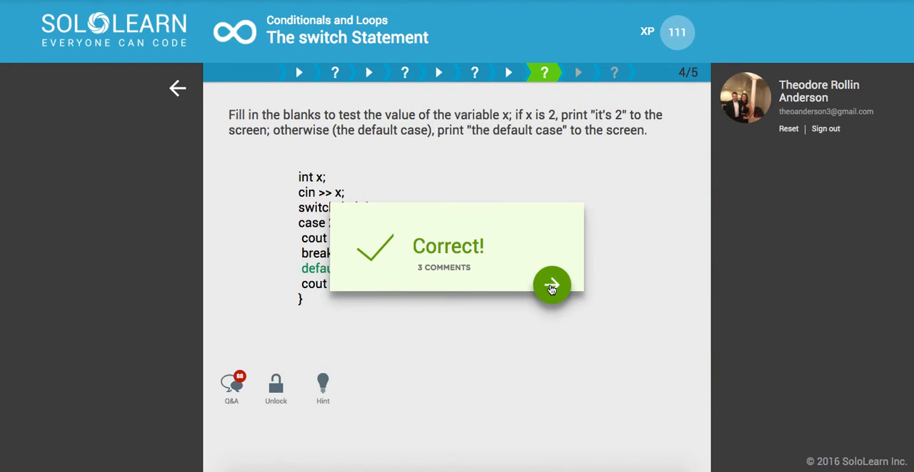
pyautogui.click(551, 286)
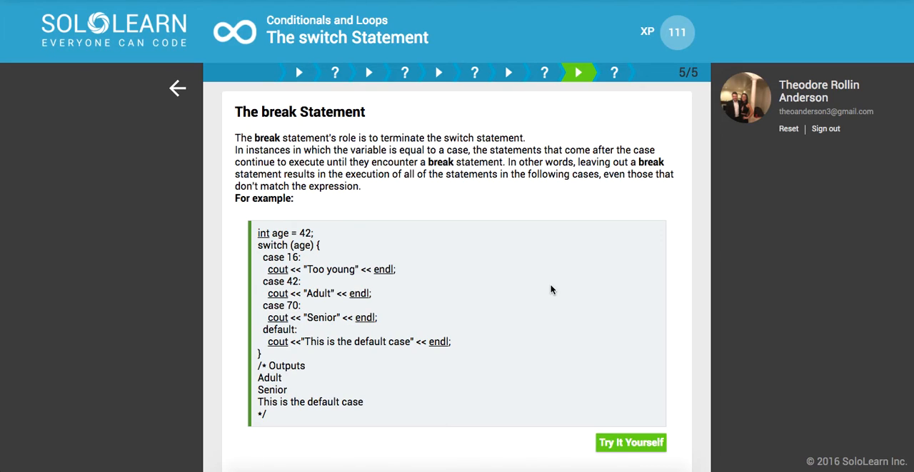
pyautogui.moveTo(272, 281)
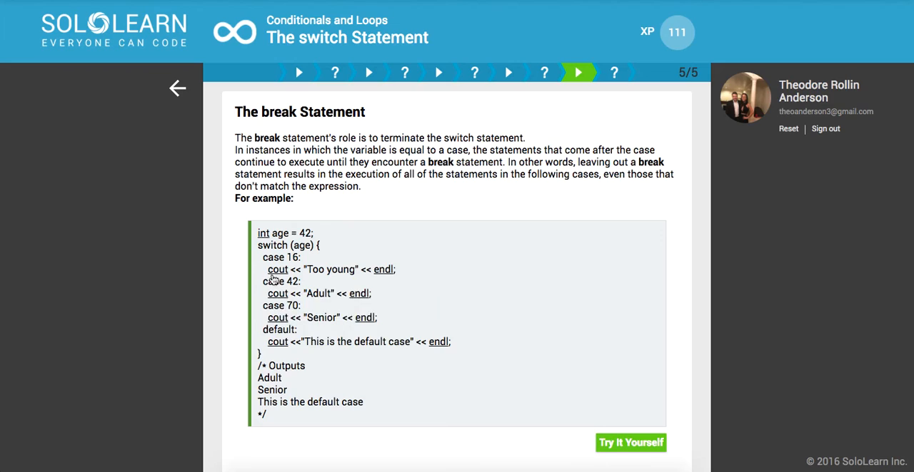
pyautogui.moveTo(264, 282)
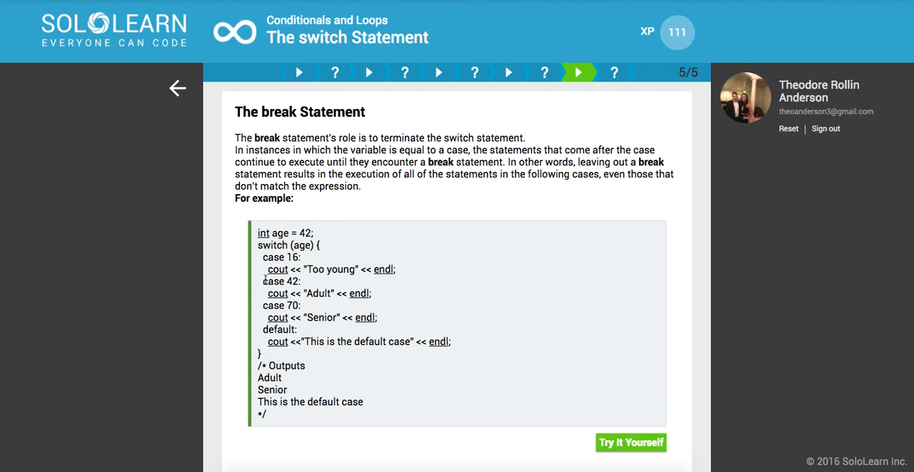
# Read The break Statement text and its case 42 example, then continue to the final question
pyautogui.doubleClick(274, 281)
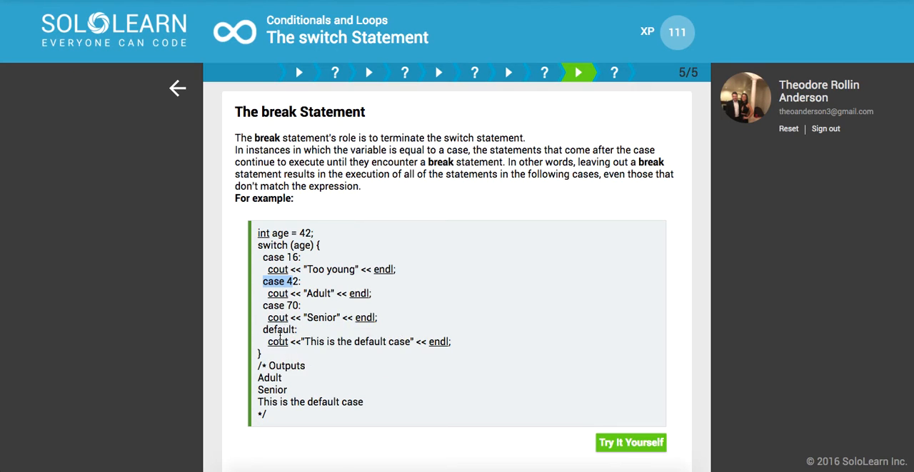
pyautogui.moveTo(505, 427)
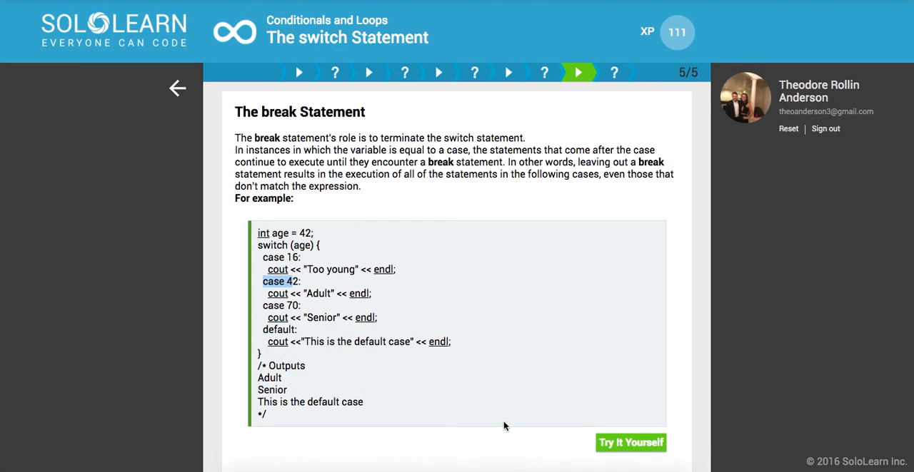
pyautogui.scroll(-3)
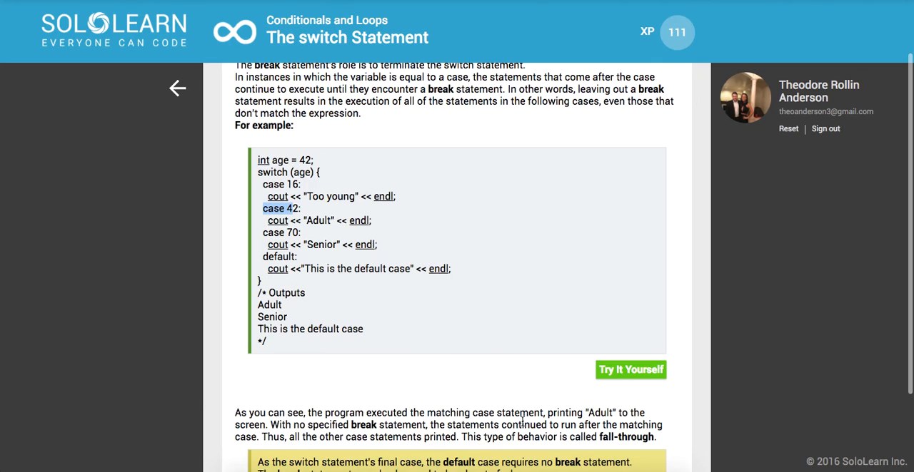
pyautogui.scroll(-3)
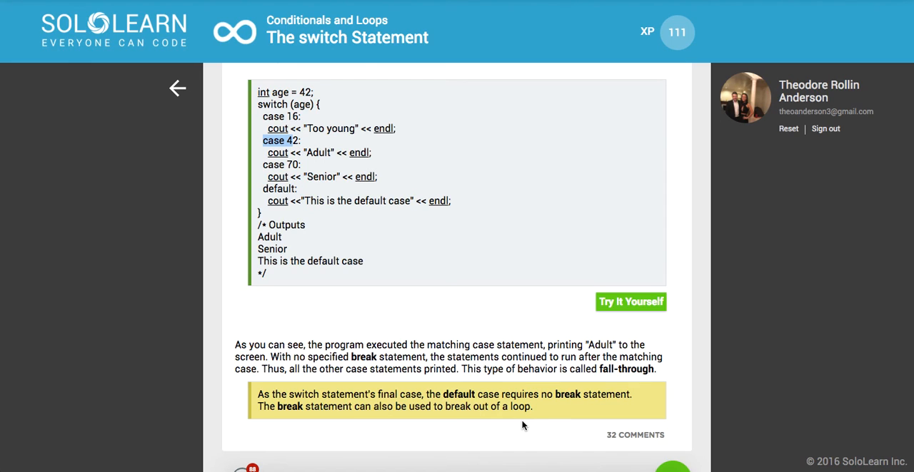
pyautogui.scroll(-3)
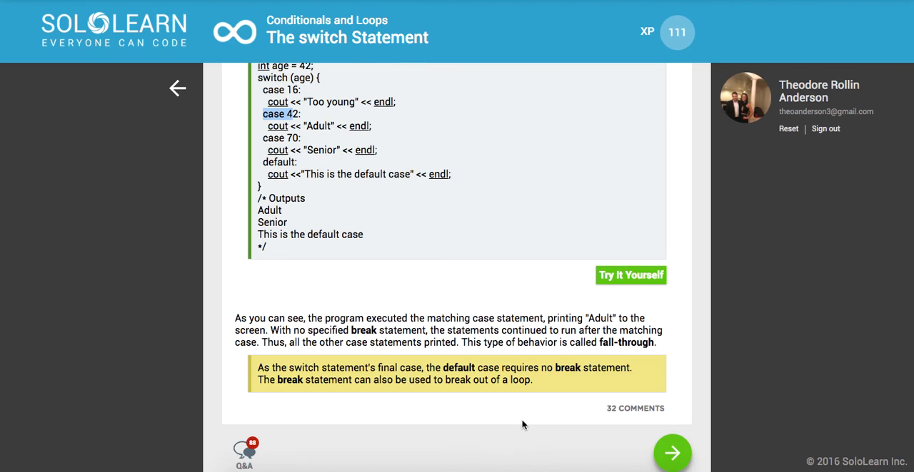
pyautogui.scroll(-3)
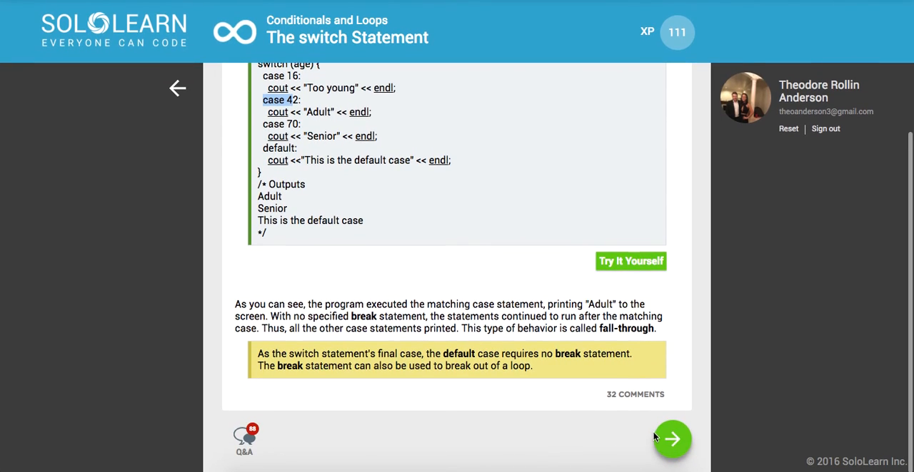
pyautogui.click(673, 440)
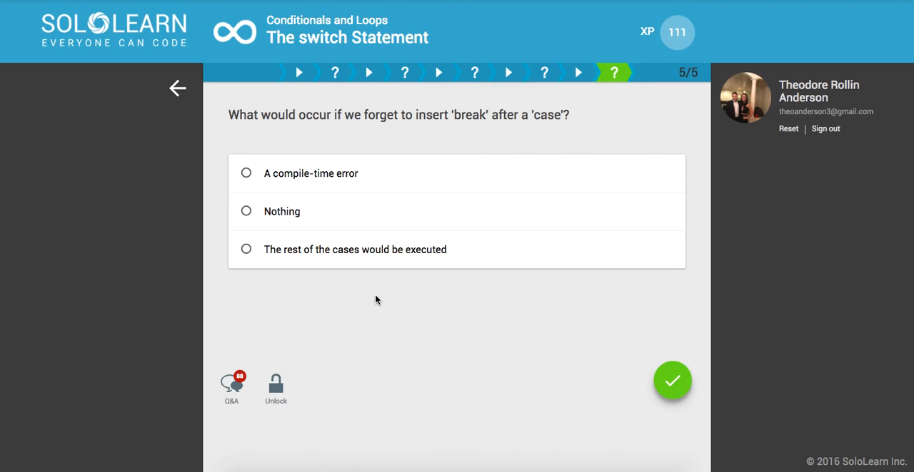
pyautogui.moveTo(339, 183)
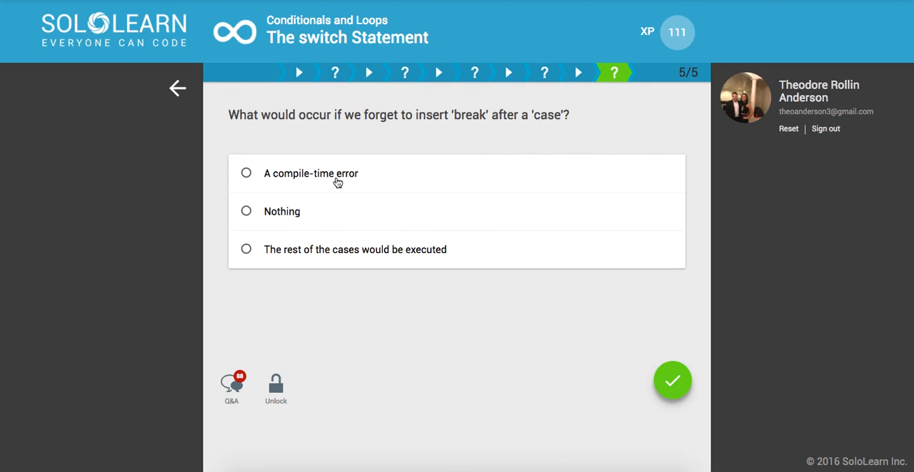
pyautogui.moveTo(273, 254)
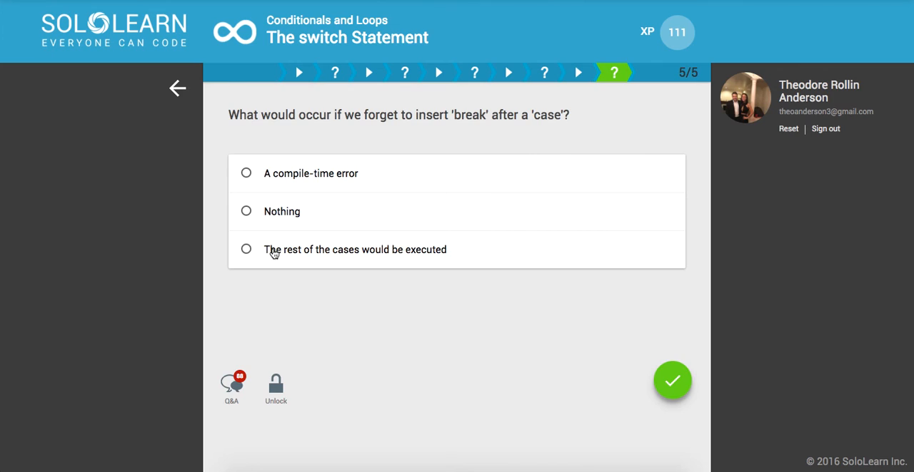
# Submit 'The rest of the cases would be executed', dismiss the message, and finish the lesson
pyautogui.click(246, 249)
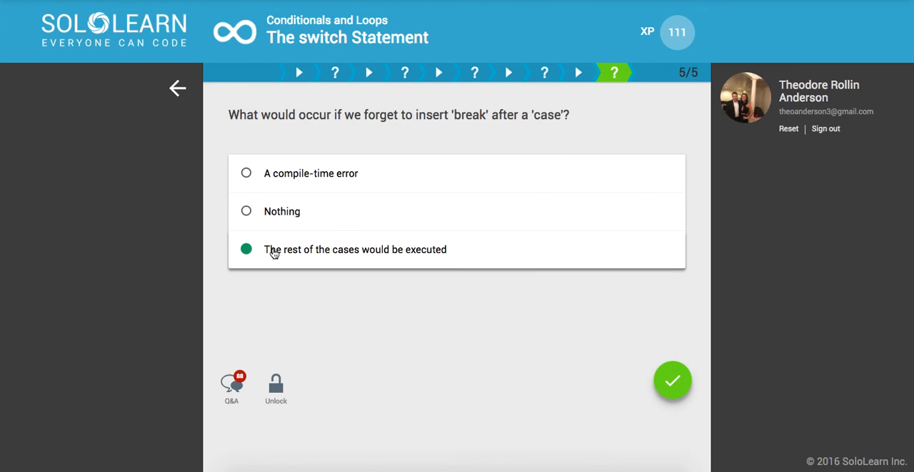
pyautogui.moveTo(286, 259)
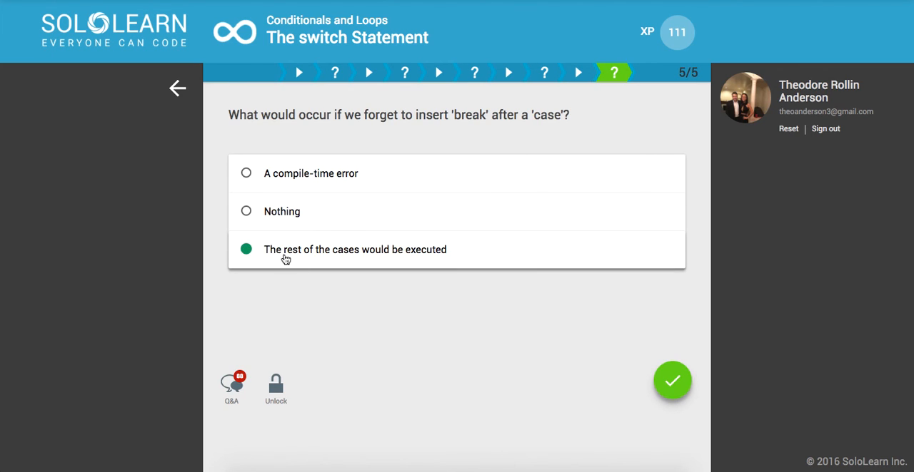
pyautogui.click(672, 380)
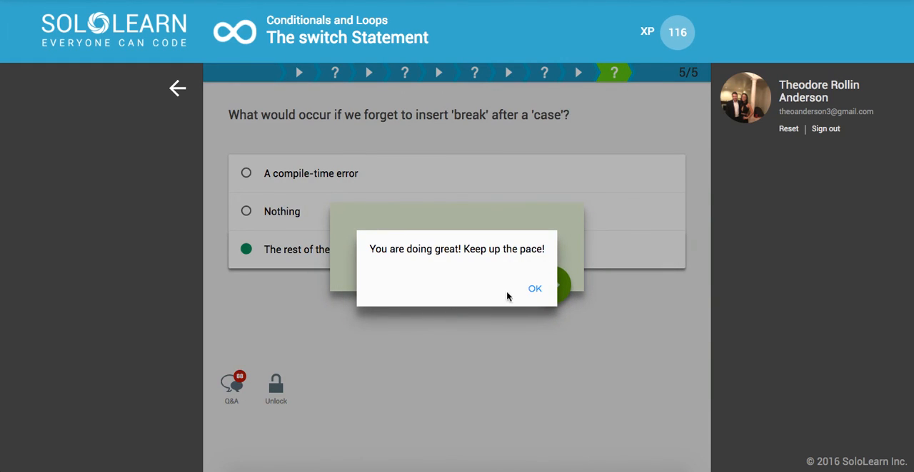
pyautogui.click(535, 288)
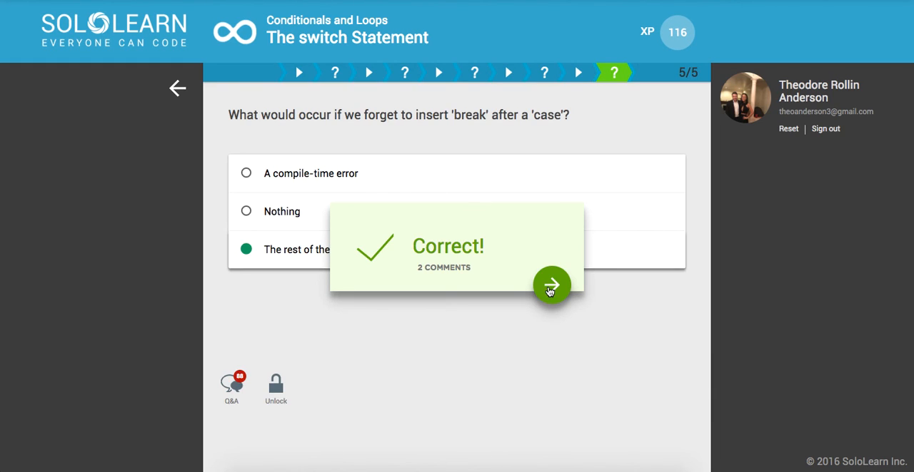
pyautogui.click(551, 286)
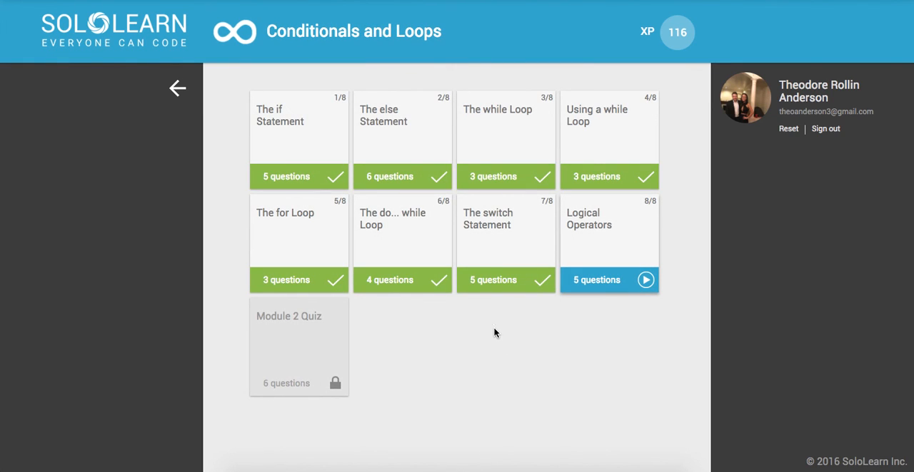
pyautogui.moveTo(522, 356)
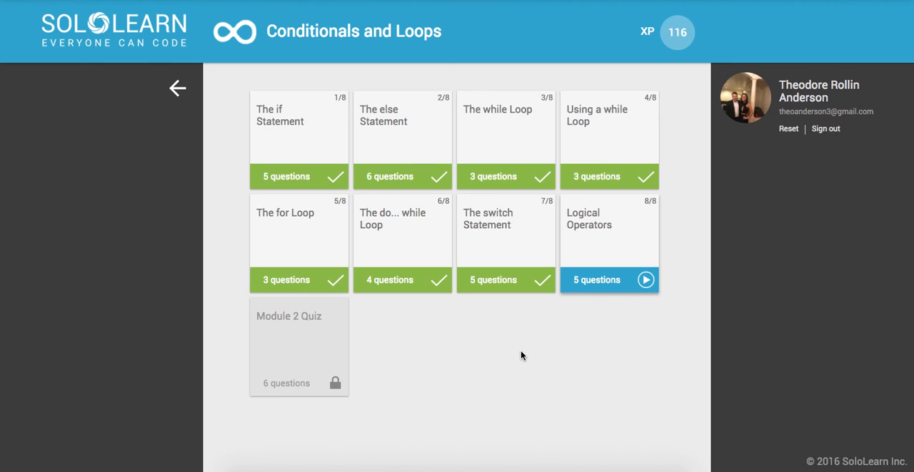
pyautogui.moveTo(492, 460)
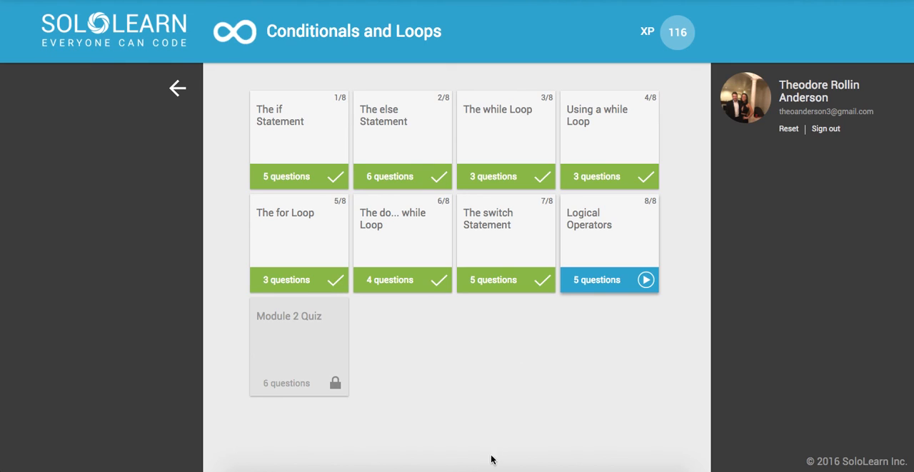